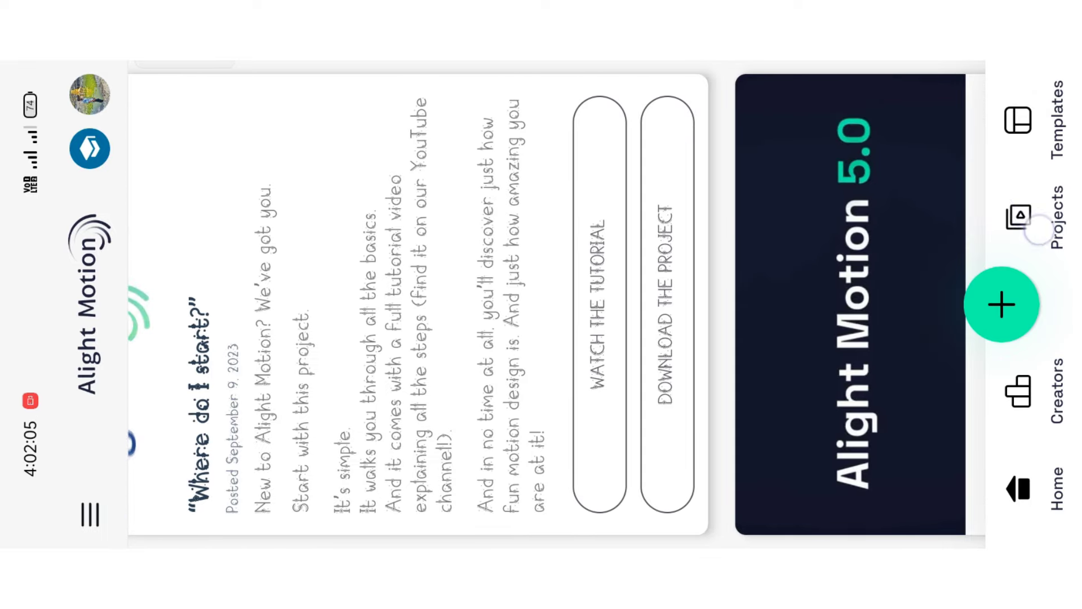
- Open the saved projects list to reach the Book Mark Preset project
left_click(1044, 214)
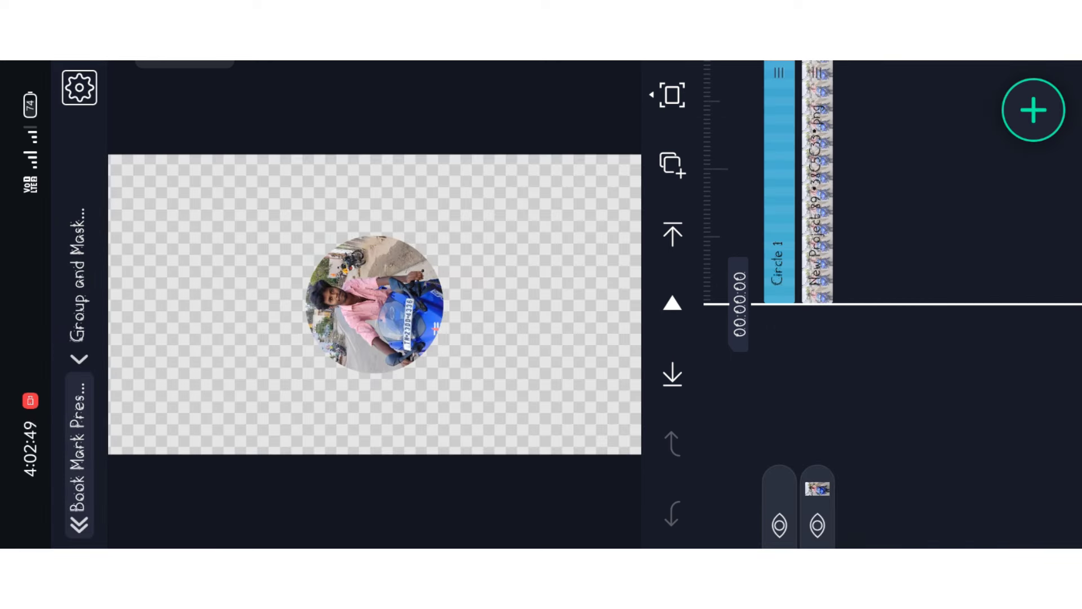
- Add the man-under-trees photo and clip it beneath the Circle 1 mask
left_click(1033, 110)
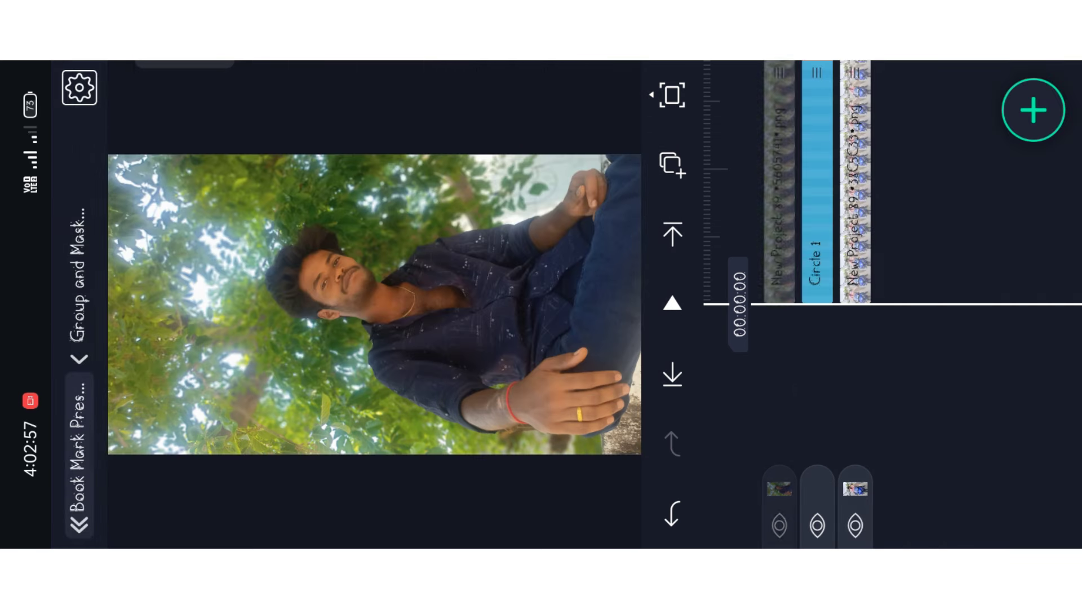
left_click(817, 262)
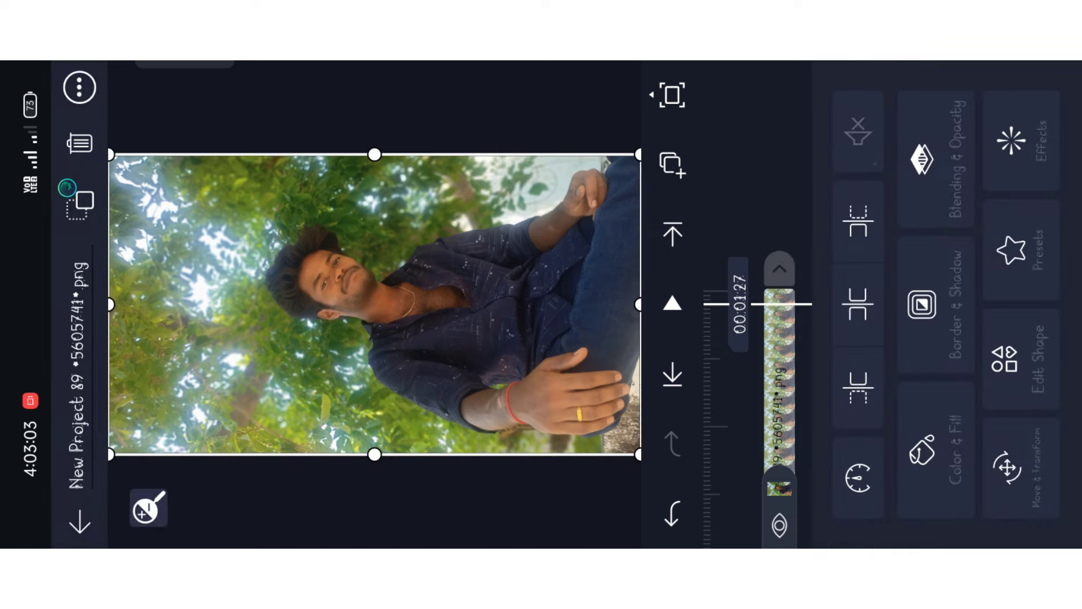
left_click(858, 219)
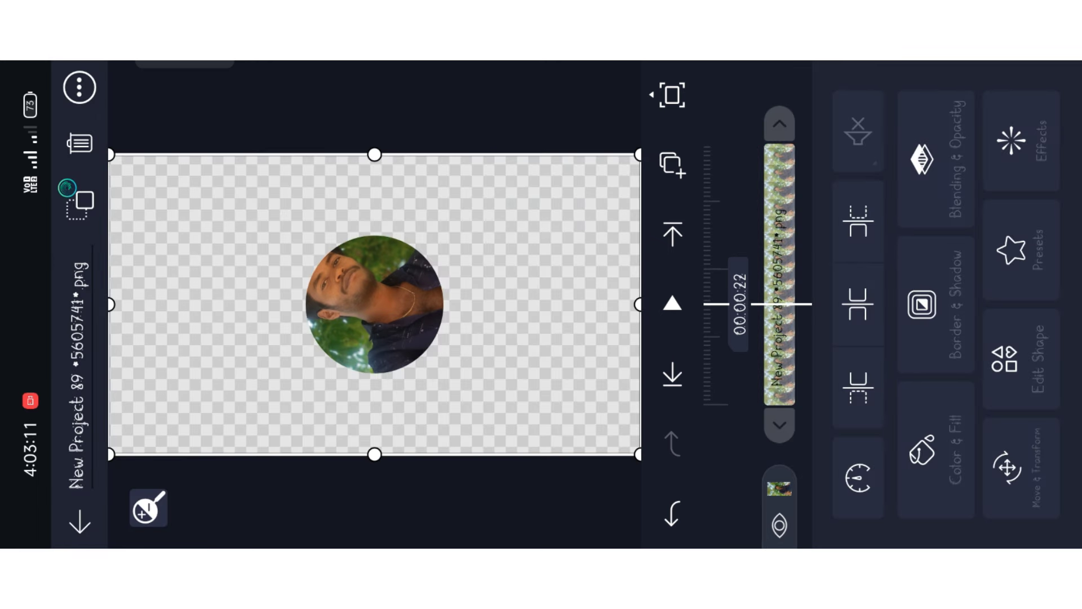
- Rescale the man's photo inside the circle with the Move & Transform scale slider
left_click(1020, 469)
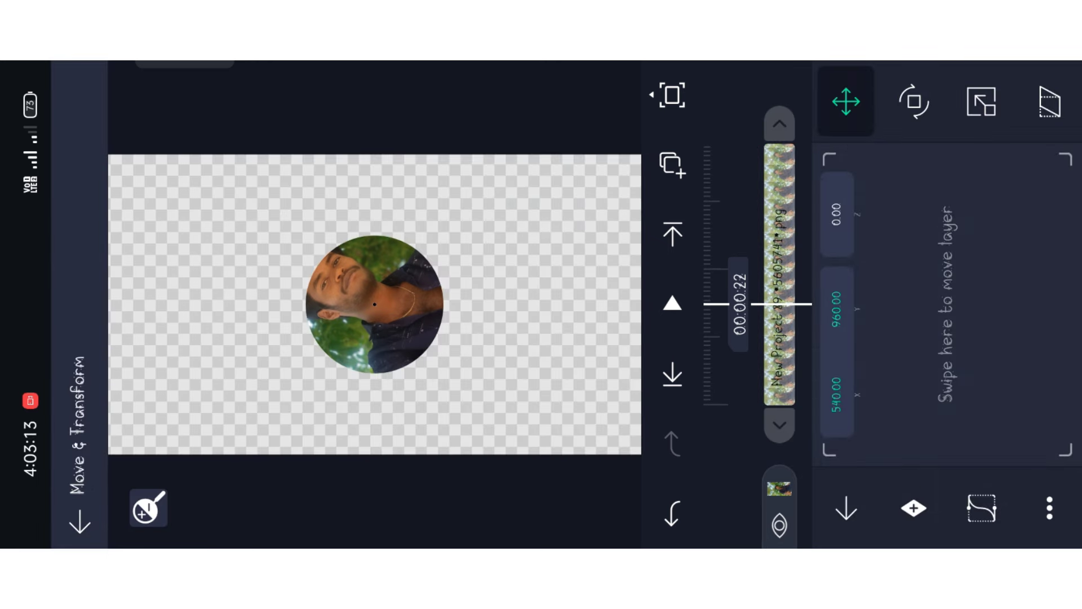
left_click(981, 101)
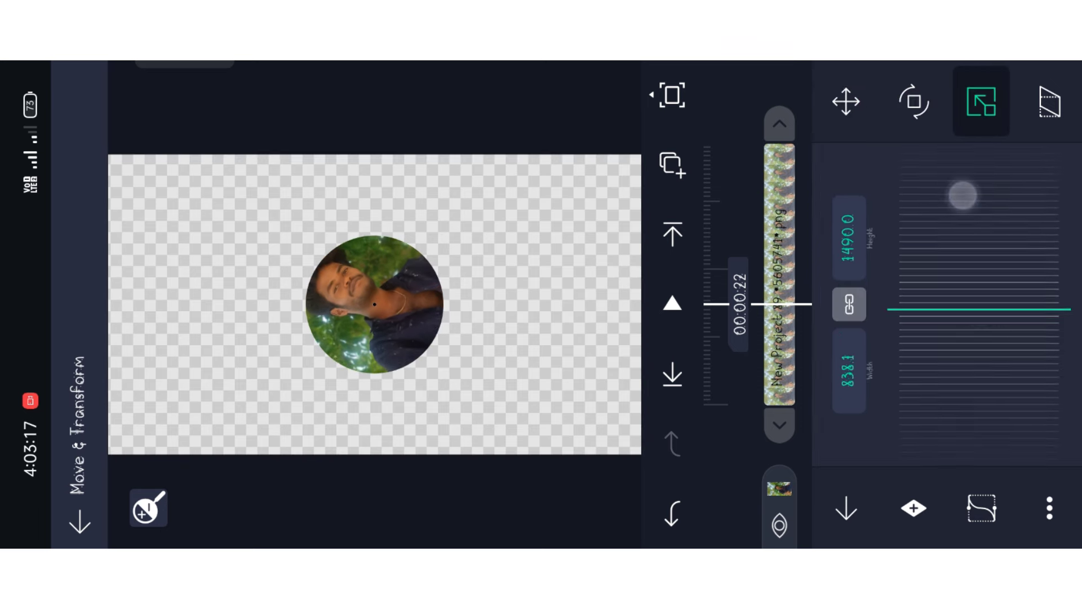
left_click_drag(960, 195, 966, 209)
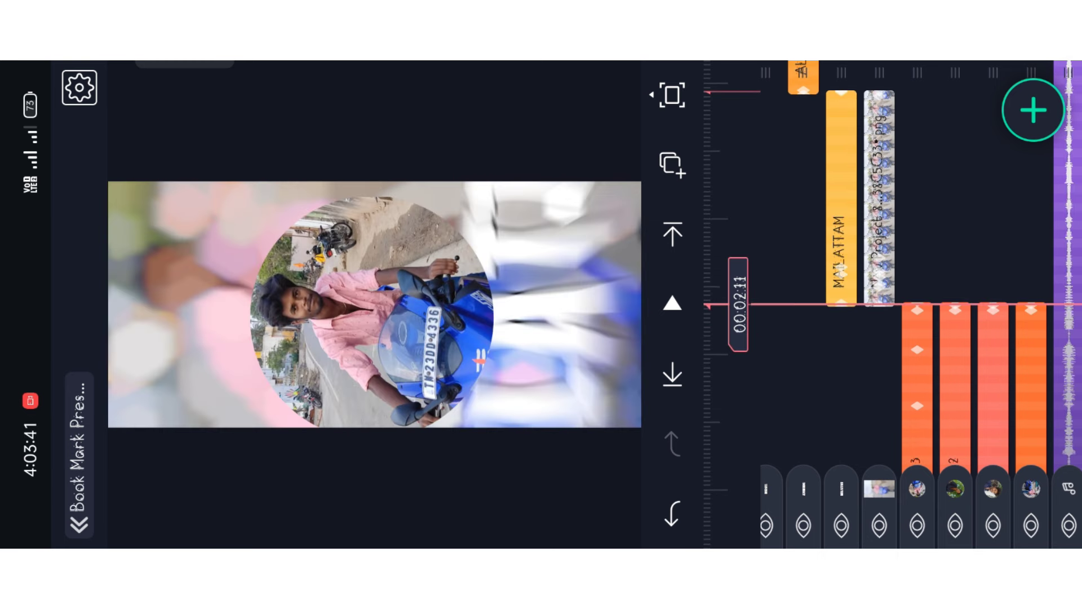
- Replace the full-frame placeholder image behind MAILATTAM with the blue-shirt photo
left_click(1033, 110)
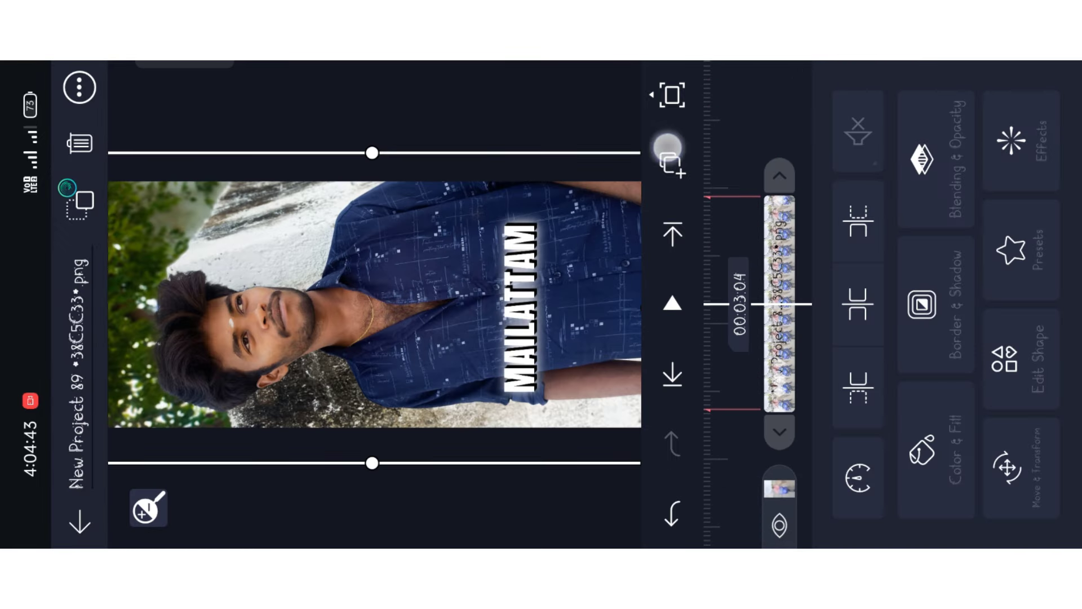
- Replace the ADAMANNU scene's image layer with the blue-shirt photo
left_click(668, 156)
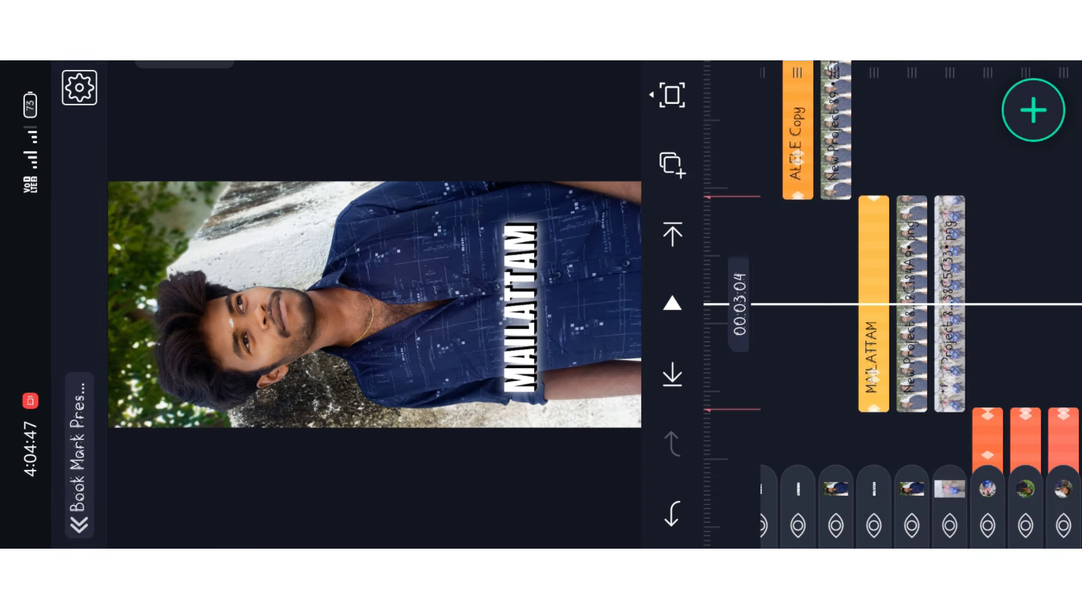
left_click(911, 488)
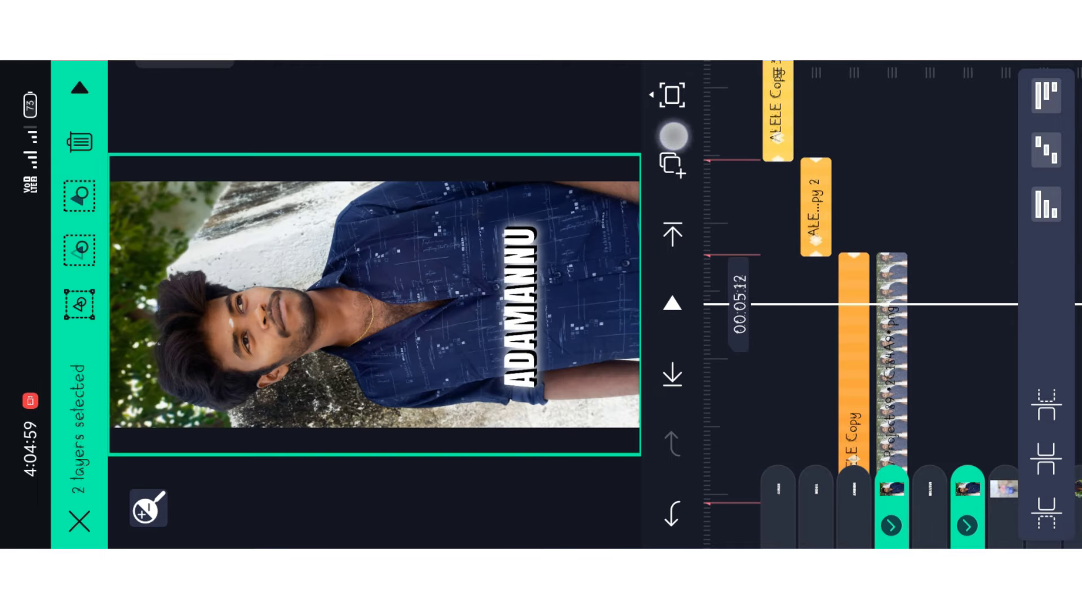
left_click(671, 157)
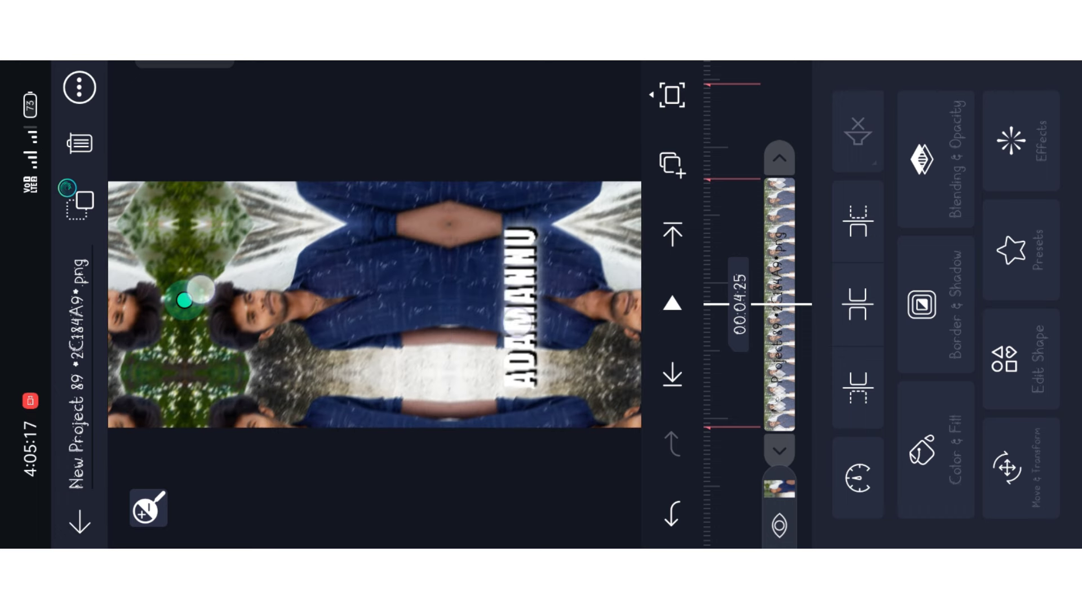
- Apply Fill Composition Area to the ADAMANNU scene's photo layer
left_click(183, 301)
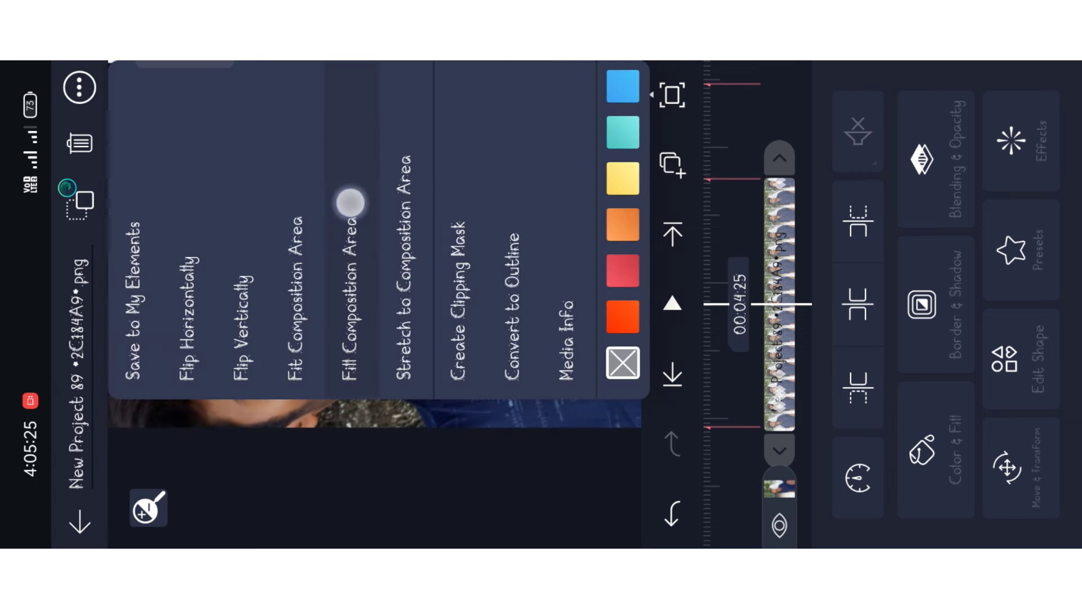
left_click(350, 297)
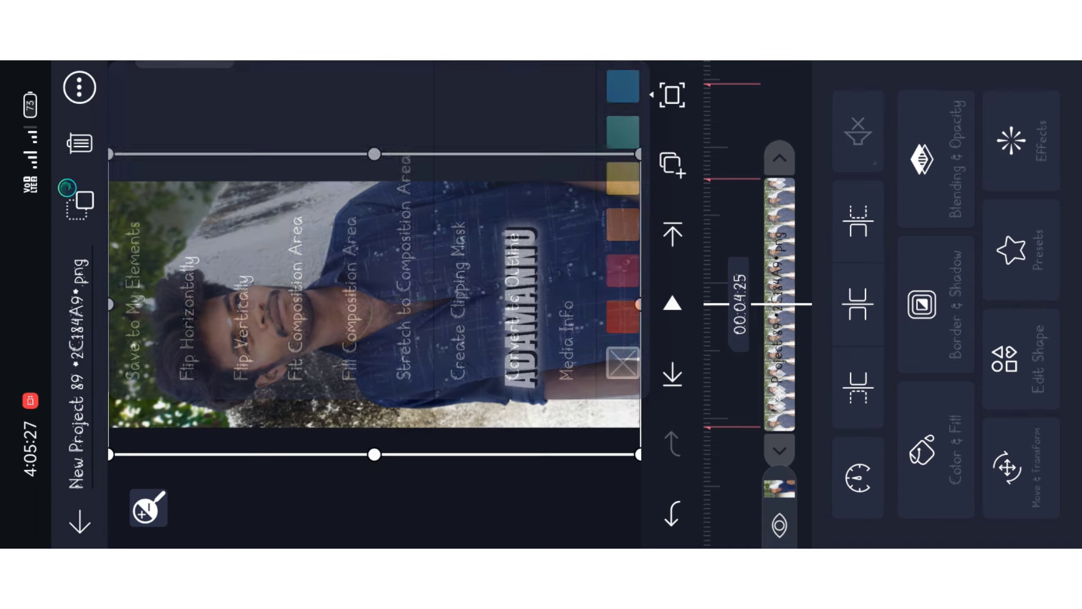